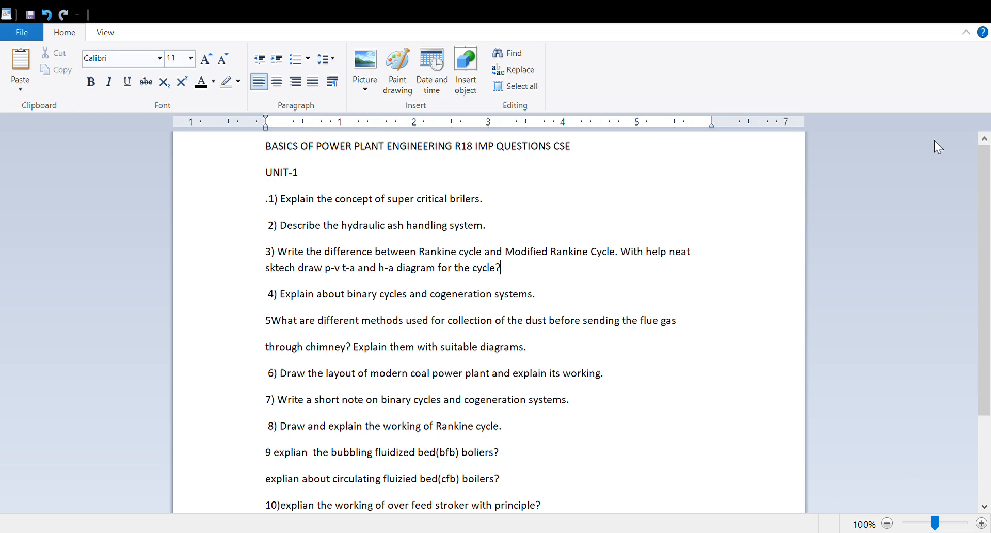
pyautogui.moveTo(949, 91)
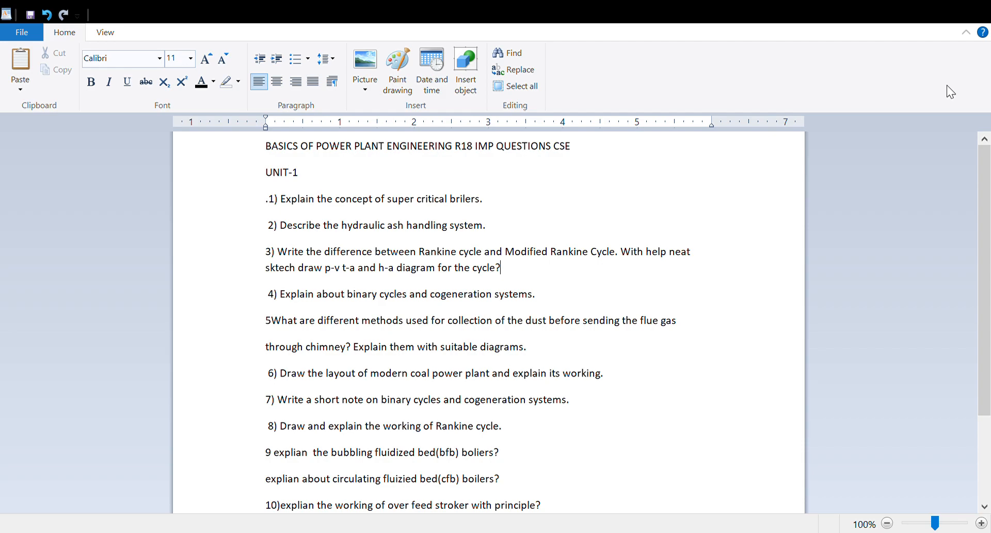
pyautogui.moveTo(454, 265)
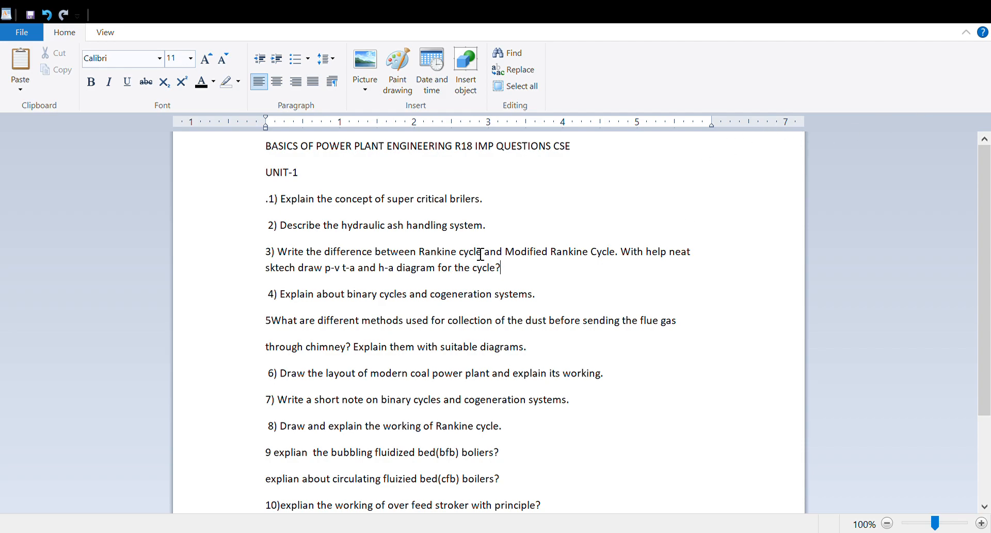
pyautogui.moveTo(618, 276)
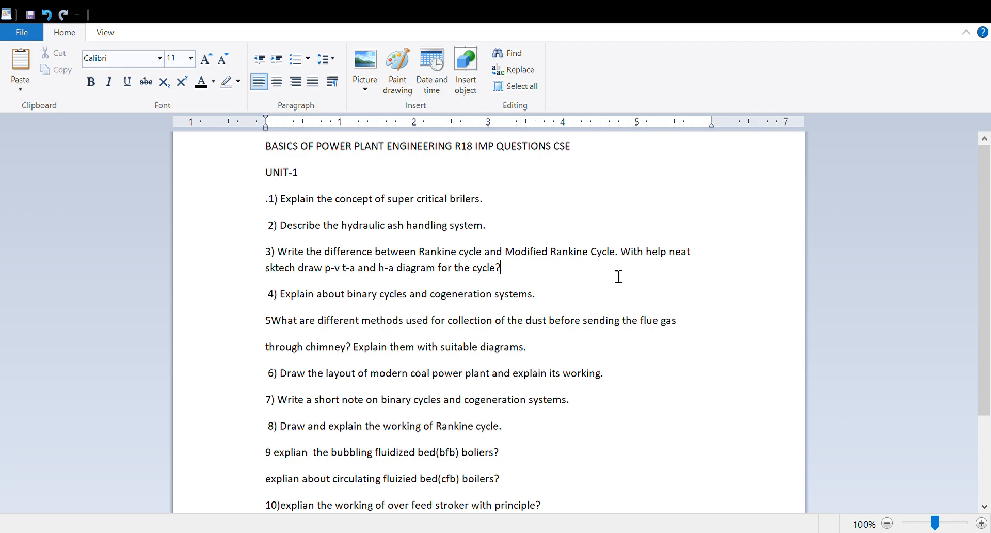
pyautogui.moveTo(374, 262)
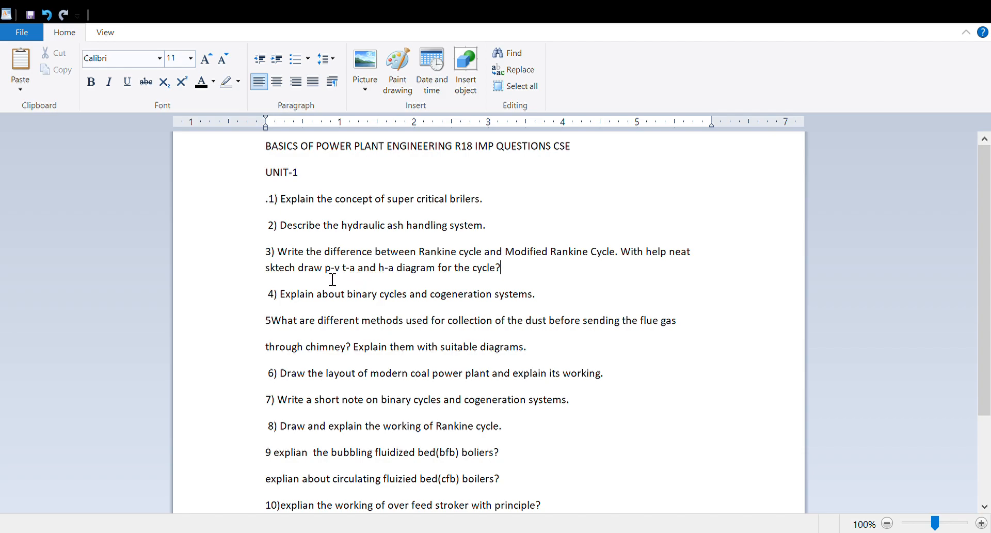
pyautogui.moveTo(426, 273)
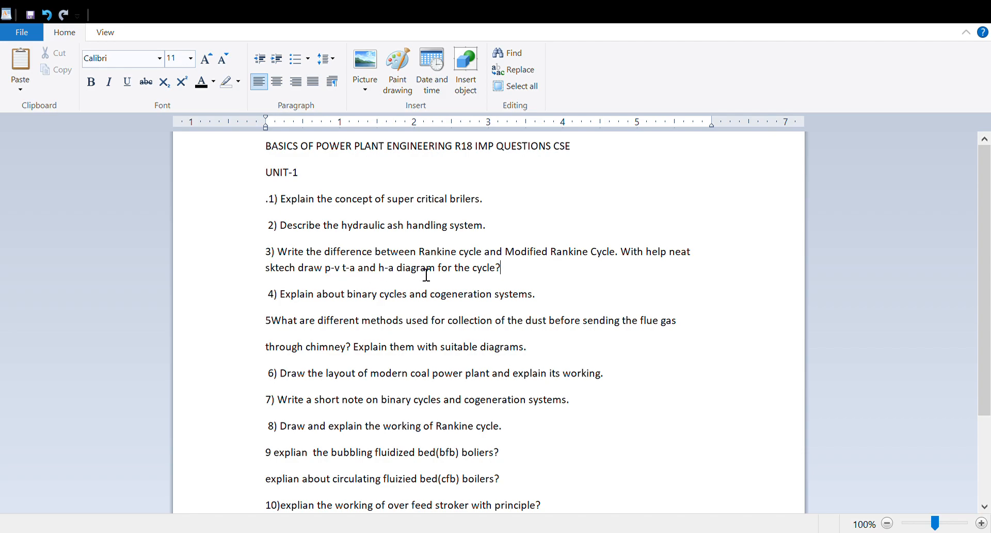
pyautogui.moveTo(353, 304)
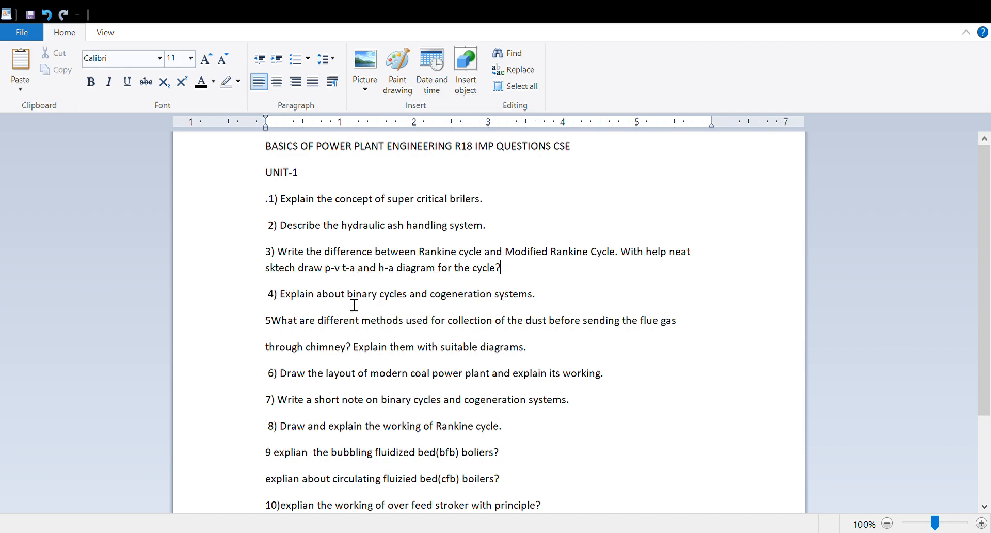
pyautogui.moveTo(592, 319)
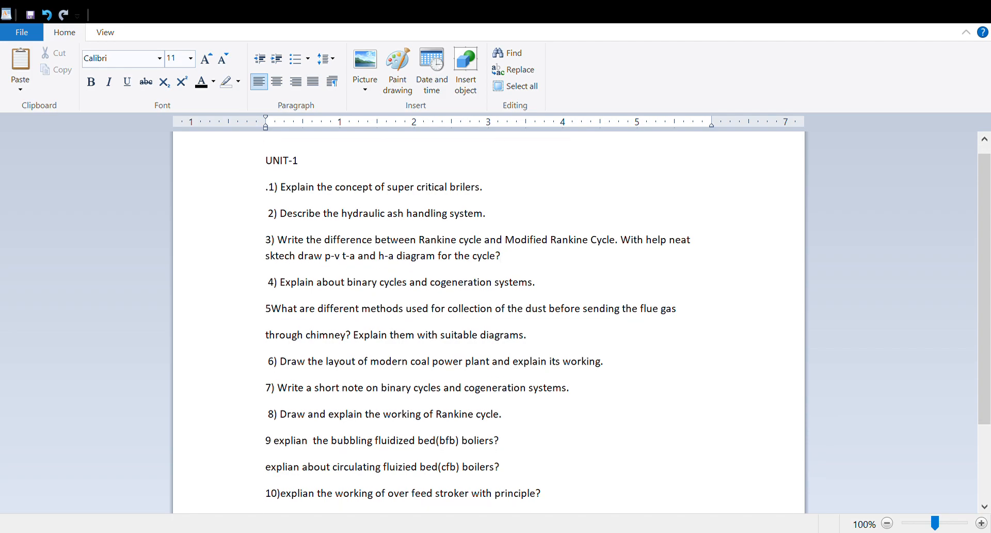
# Step: Below question 11, type question 12: 'layout diagram for steam power plant ?'
pyautogui.click(499, 255)
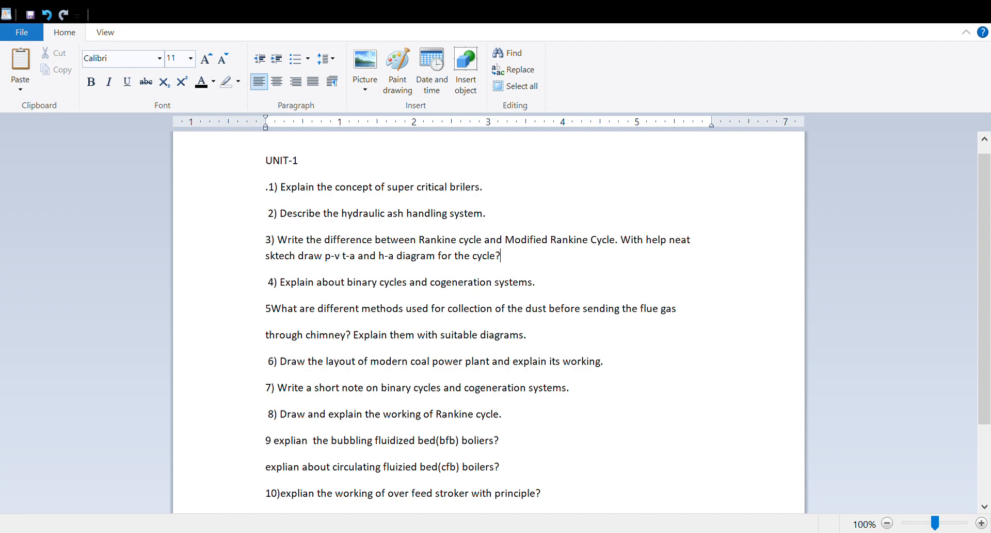
pyautogui.scroll(3)
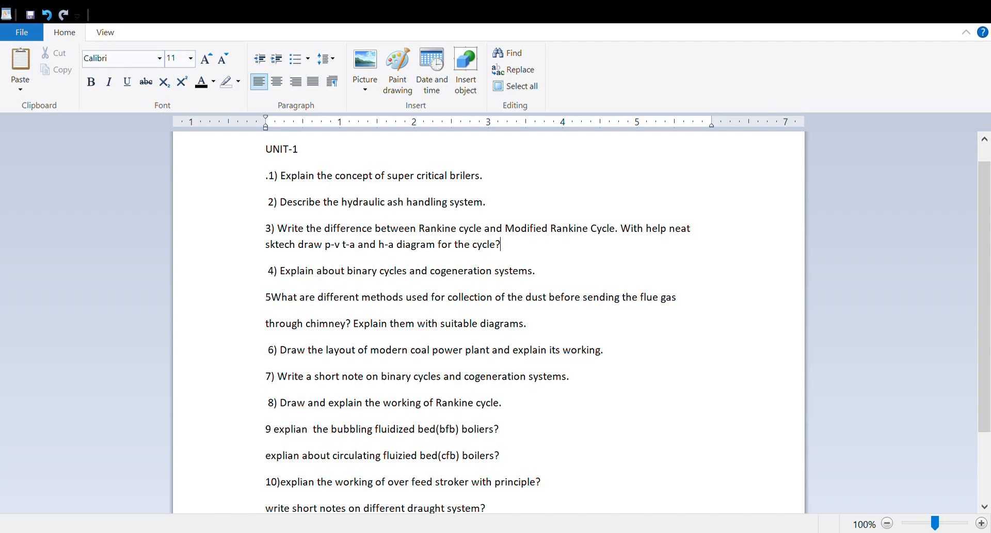
pyautogui.scroll(-3)
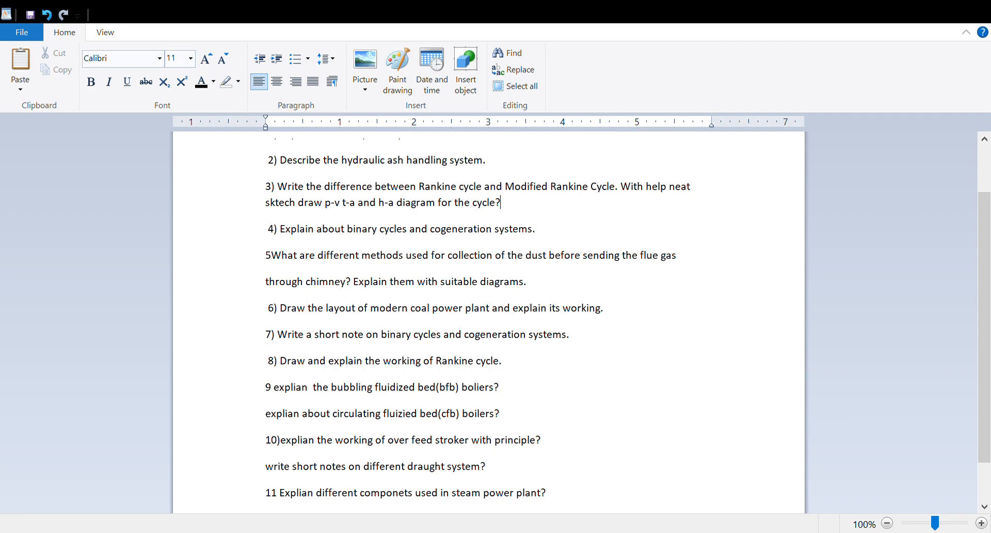
pyautogui.moveTo(873, 71)
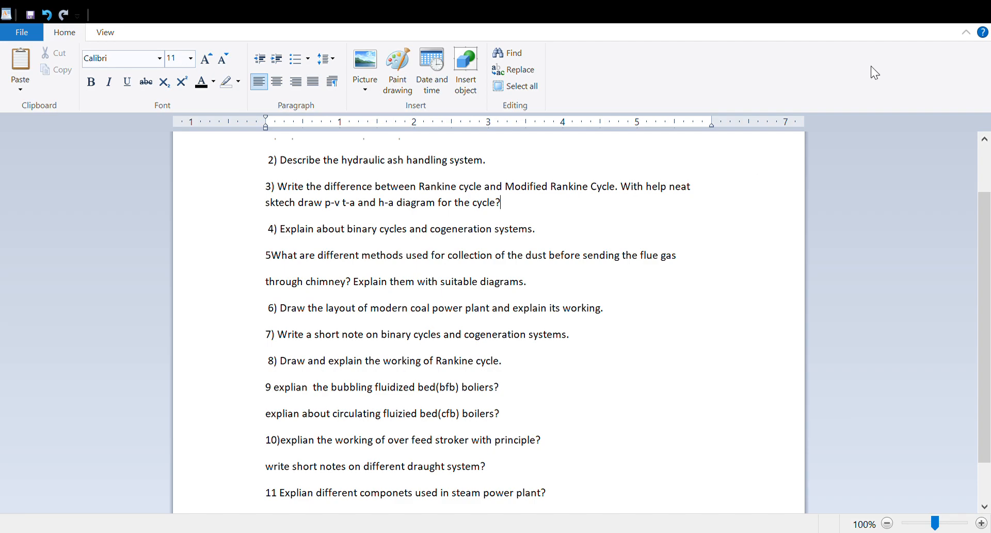
pyautogui.moveTo(942, 81)
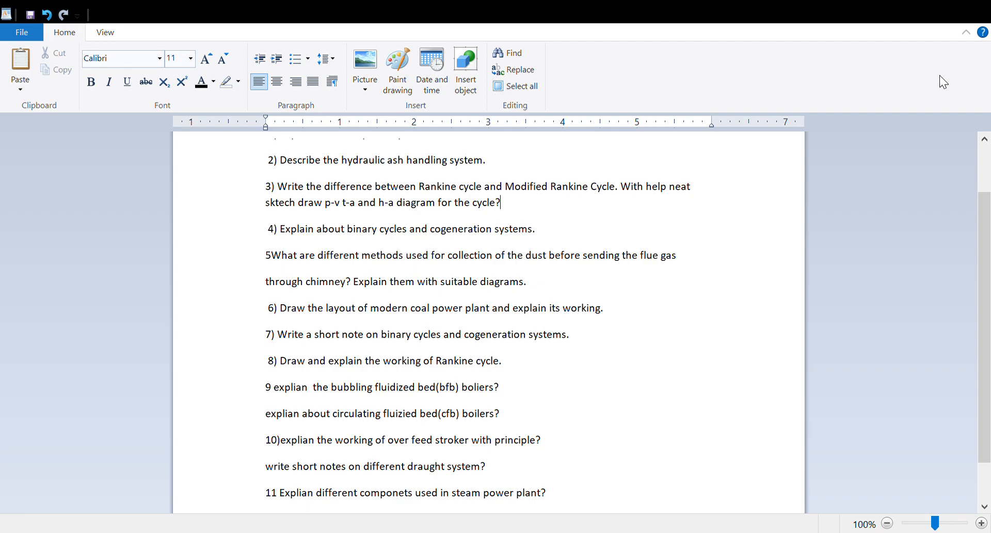
pyautogui.click(545, 492)
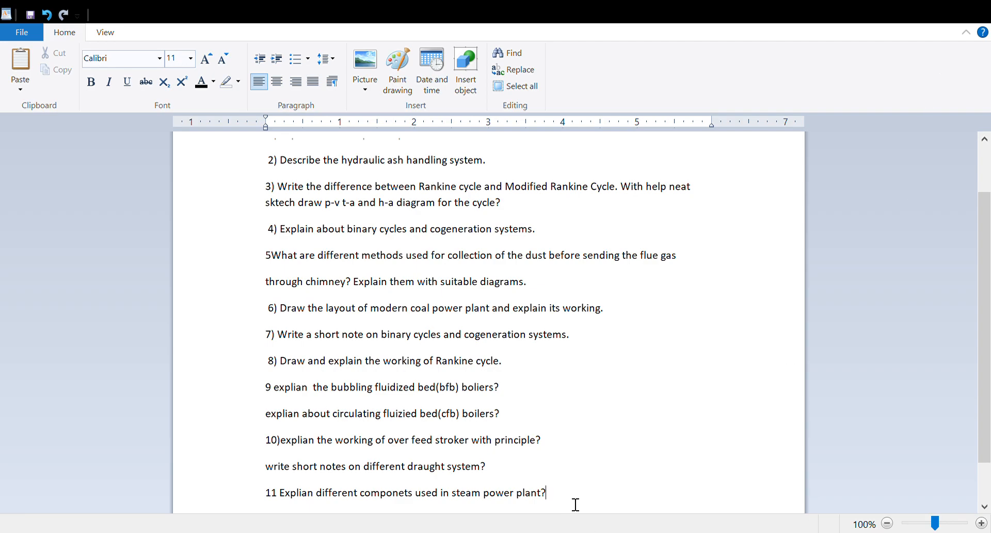
pyautogui.write('1')
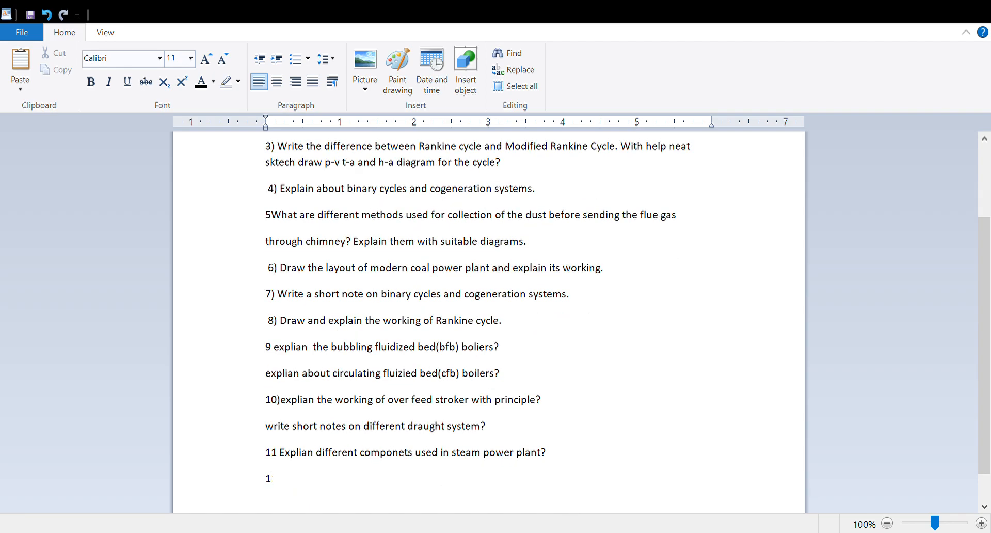
pyautogui.write('2 lay')
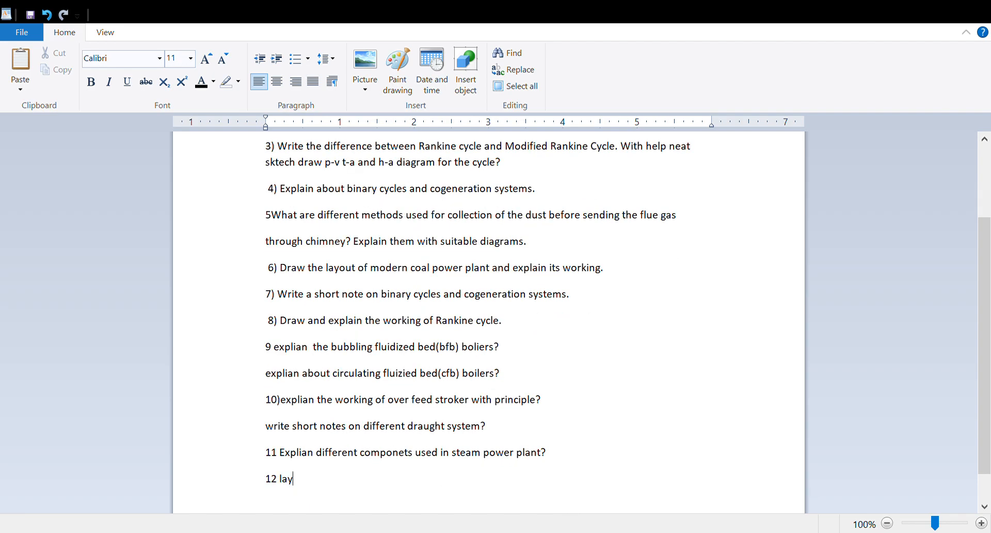
pyautogui.write('out')
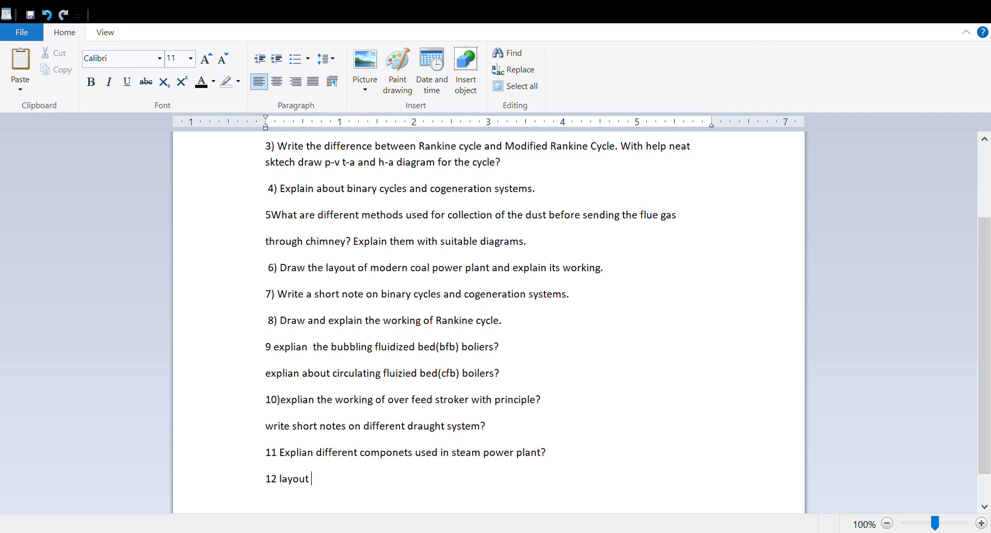
pyautogui.write('diagra')
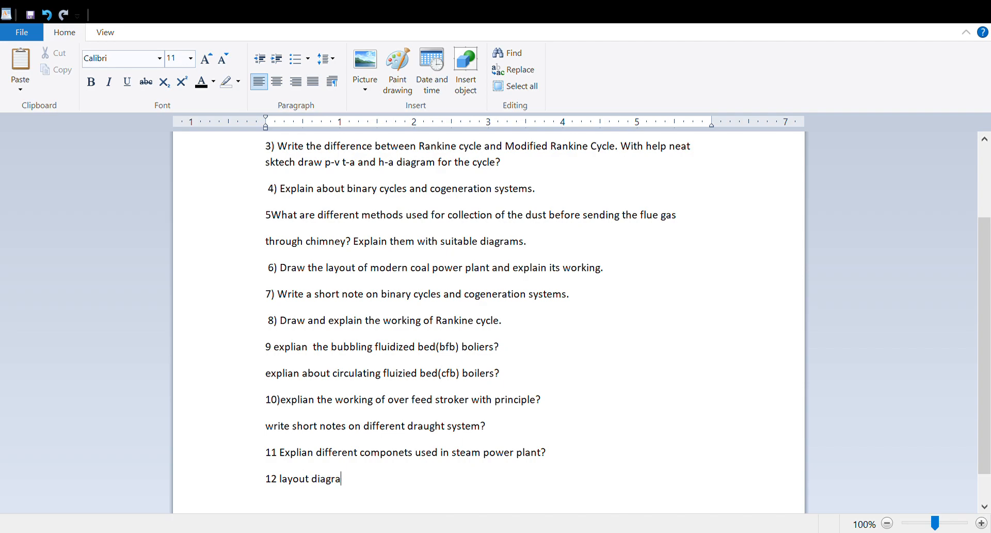
pyautogui.write('for steam p')
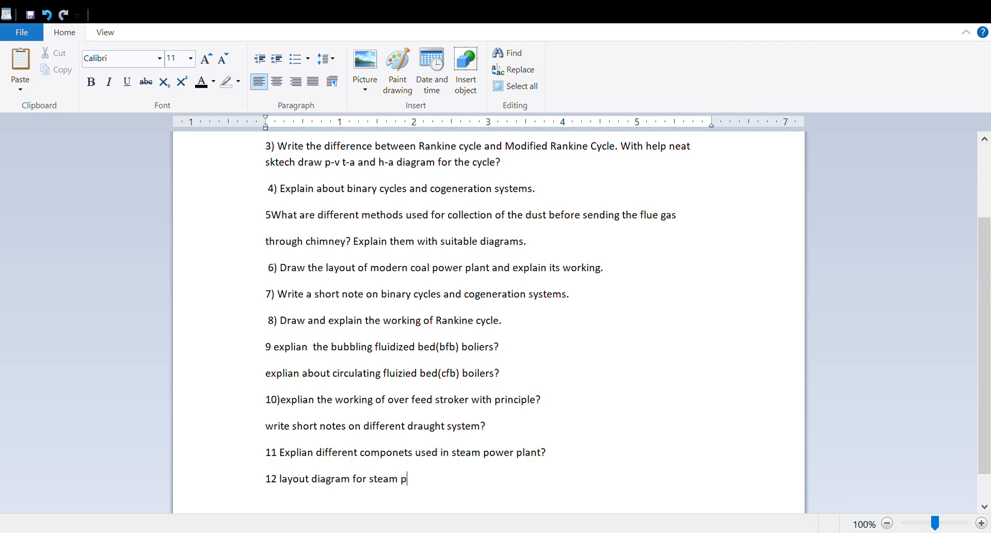
pyautogui.write('ower')
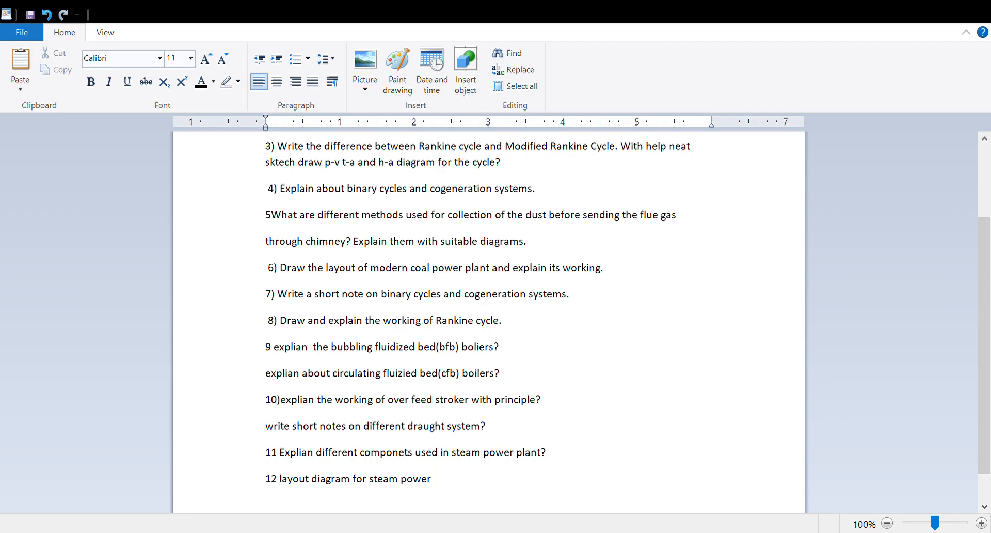
pyautogui.write('plant ?')
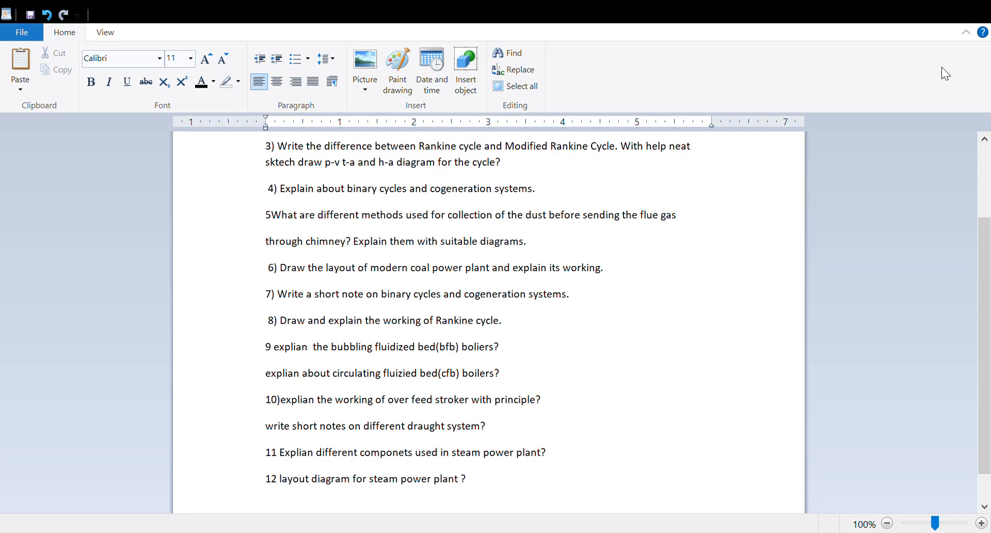
pyautogui.moveTo(823, 193)
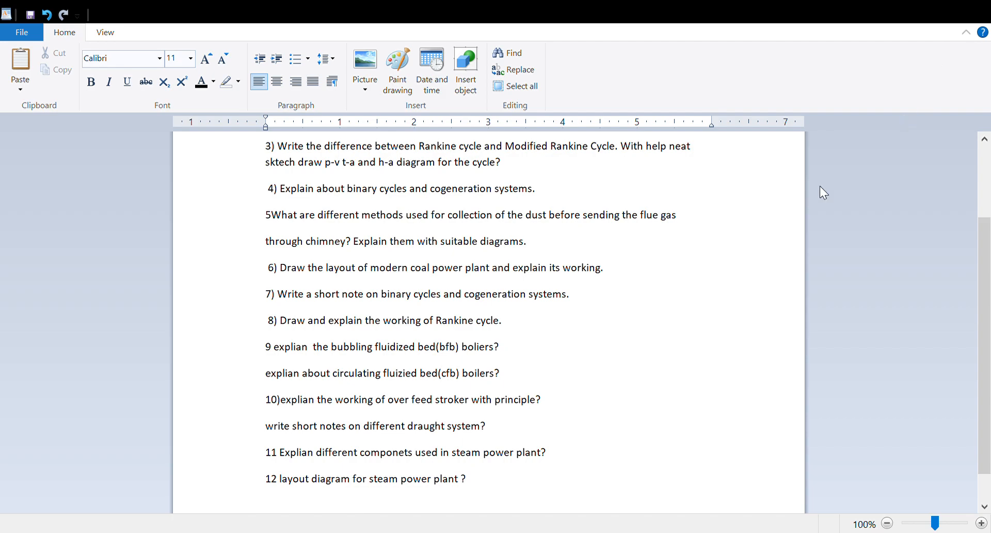
pyautogui.scroll(3)
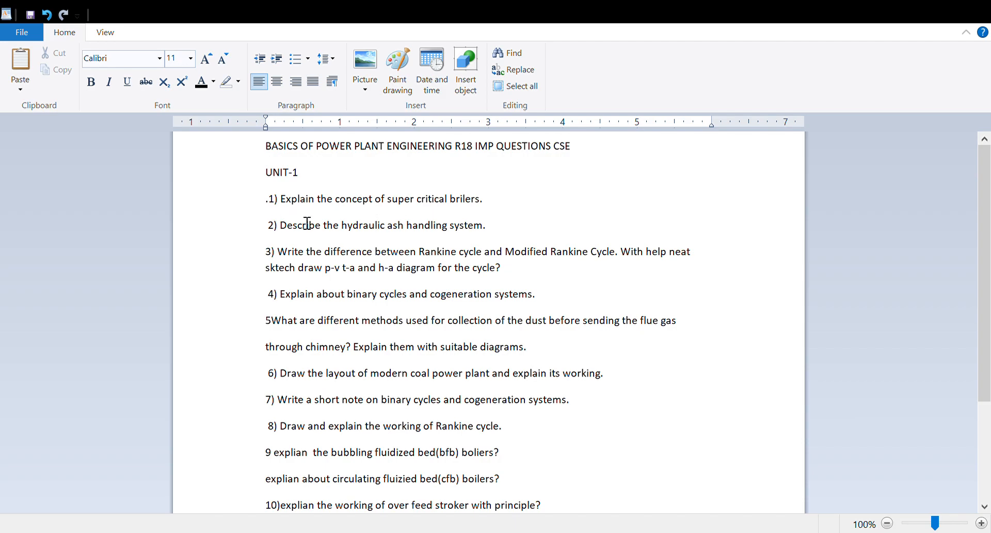
pyautogui.moveTo(611, 279)
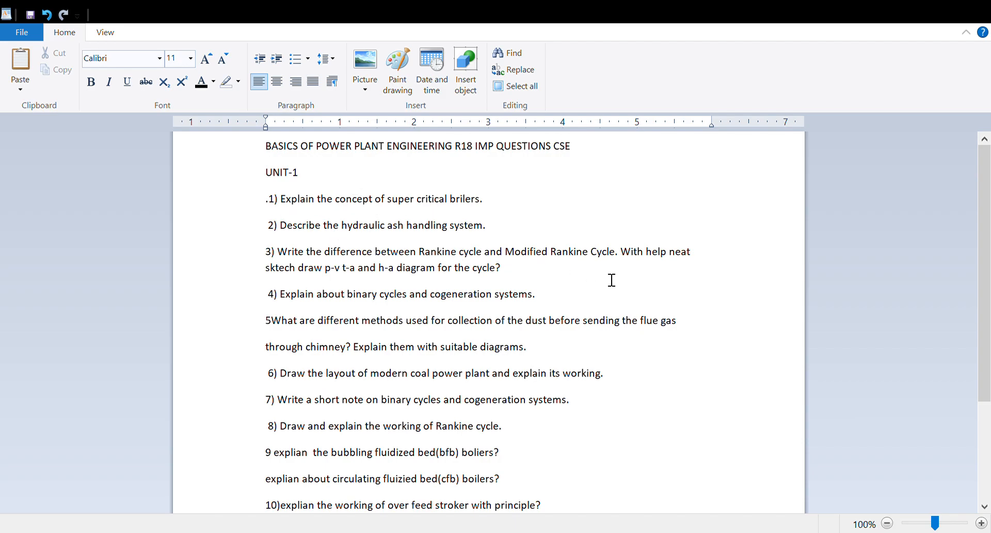
pyautogui.moveTo(532, 320)
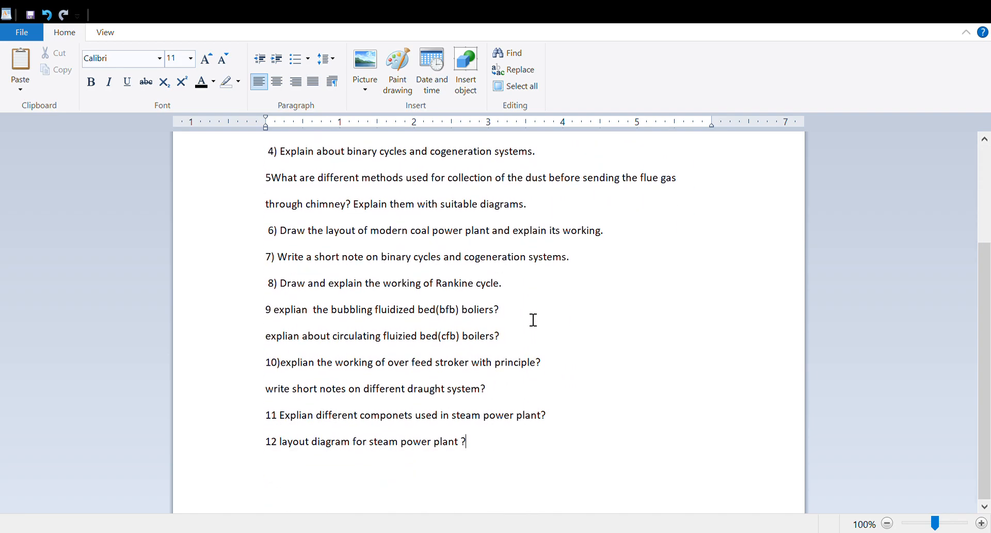
pyautogui.scroll(3)
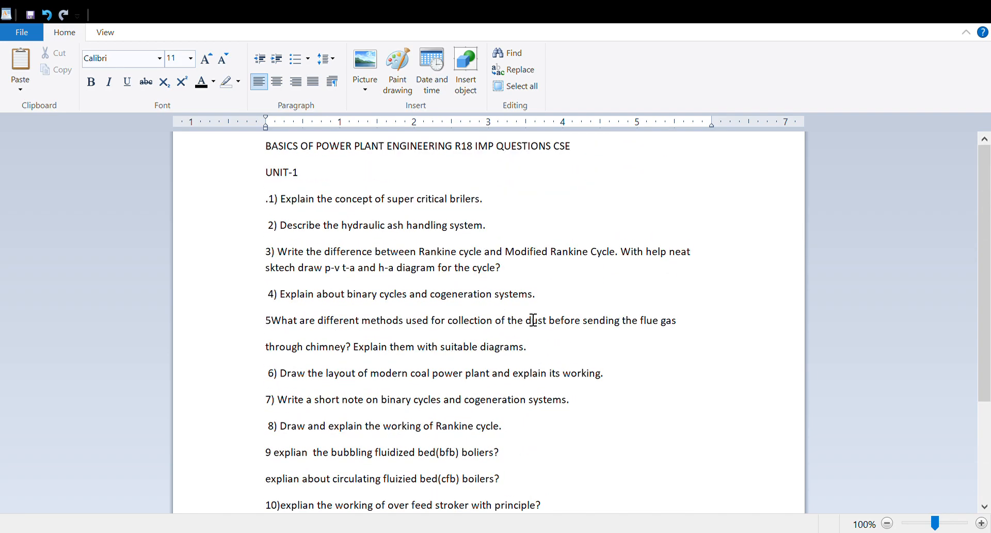
pyautogui.moveTo(536, 279)
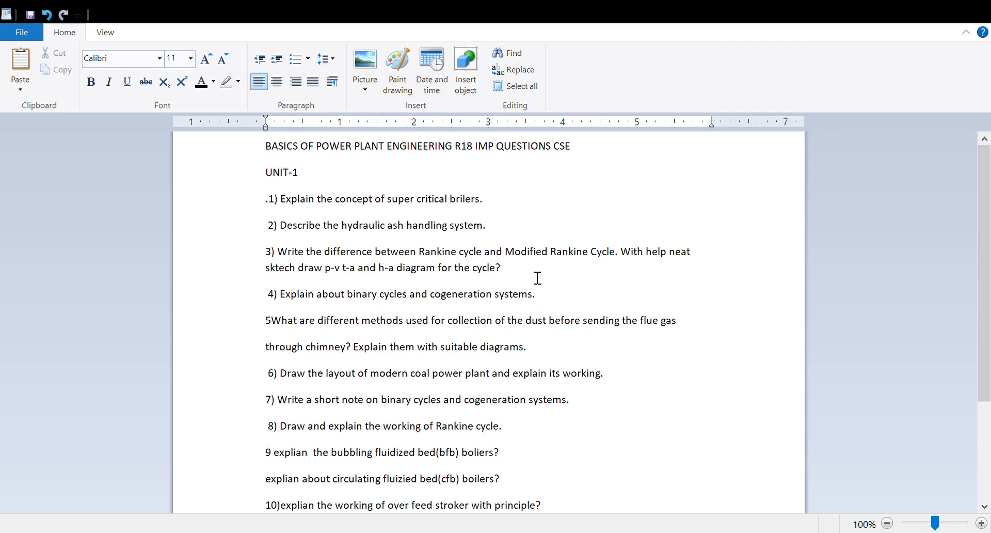
pyautogui.click(499, 267)
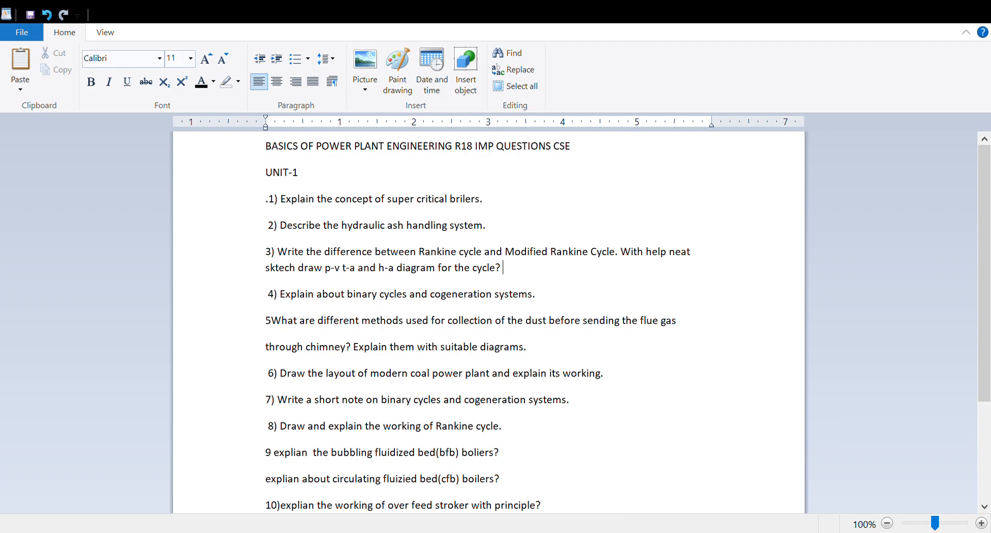
# Step: Append ' and problems' after question 3's Rankine cycle diagram request
pyautogui.write('and pe')
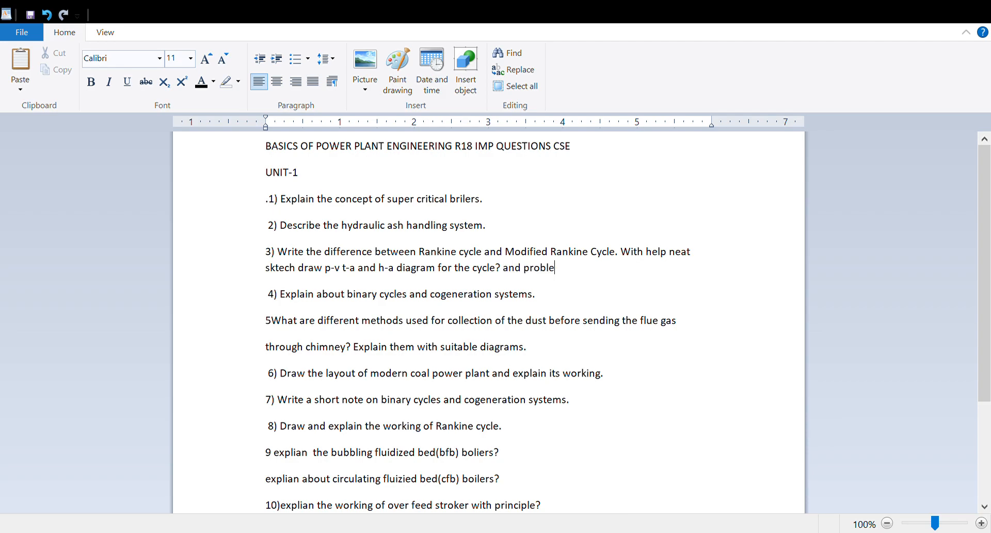
pyautogui.write('ms')
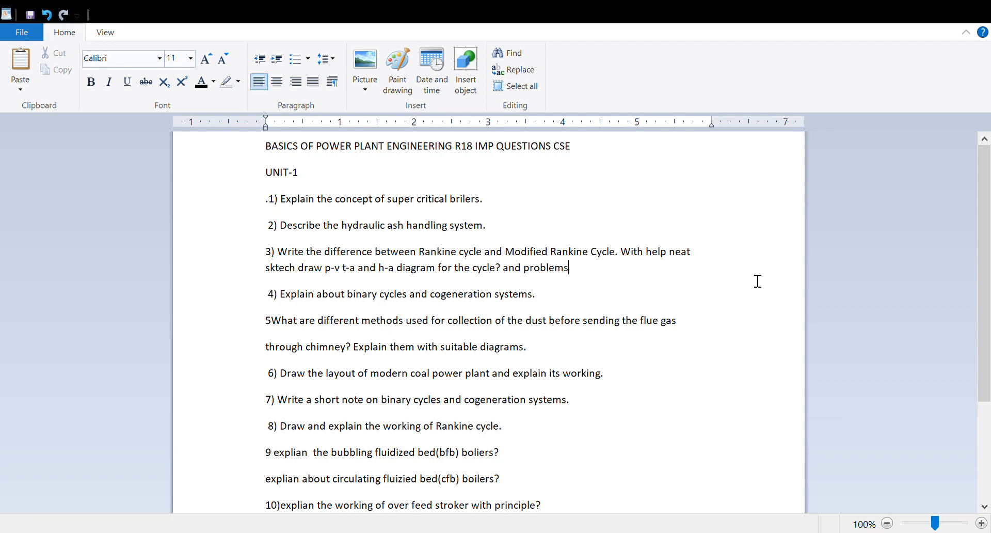
pyautogui.moveTo(401, 327)
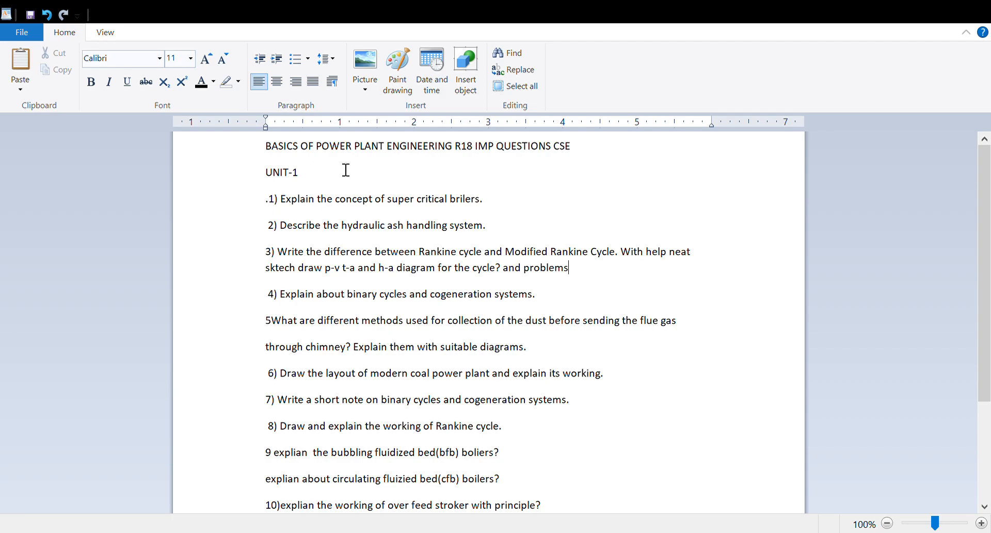
pyautogui.moveTo(530, 167)
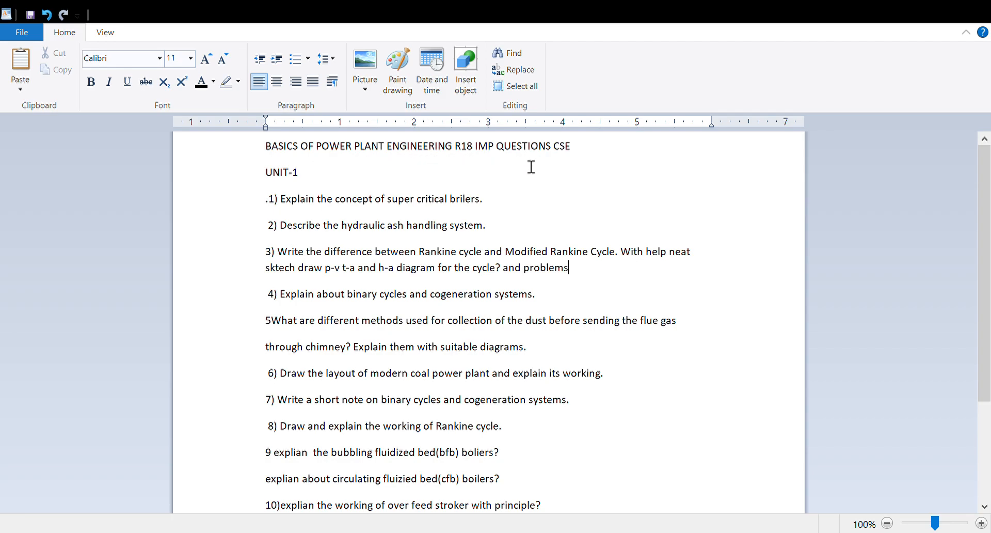
pyautogui.moveTo(582, 355)
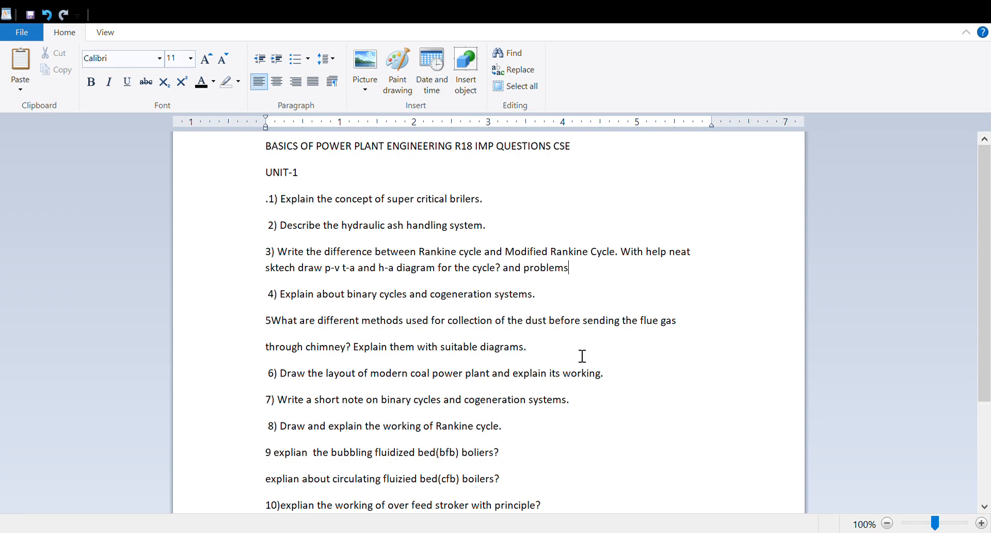